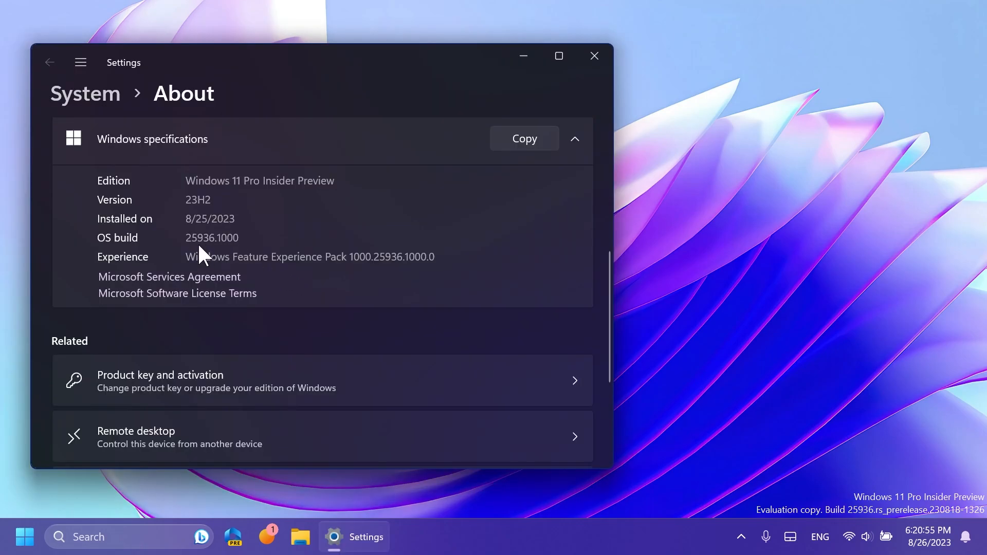
Step: Close the About page showing build 25936.1000, leaving the desktop visible
{"action": "left_click", "coordinate": [592, 56]}
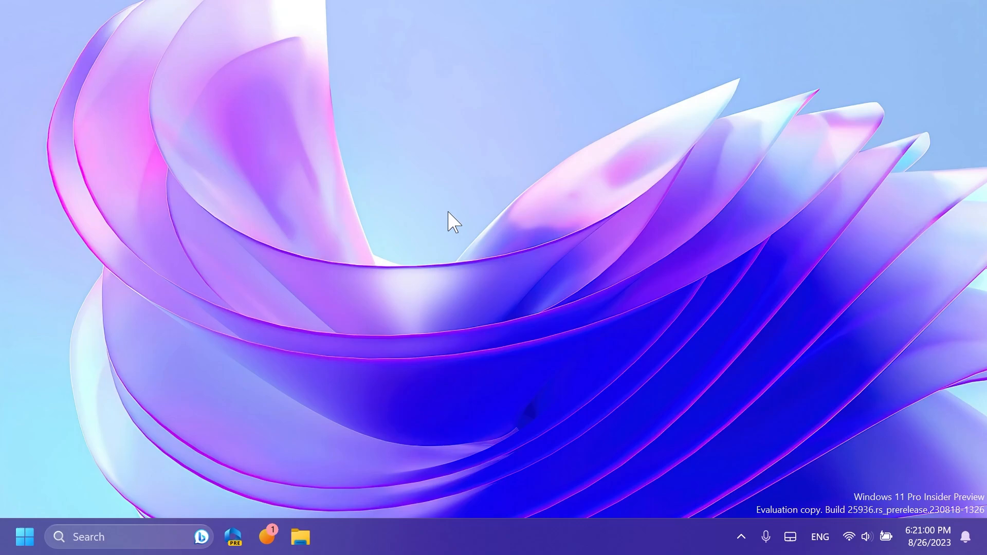
{"action": "mouse_move", "coordinate": [441, 229]}
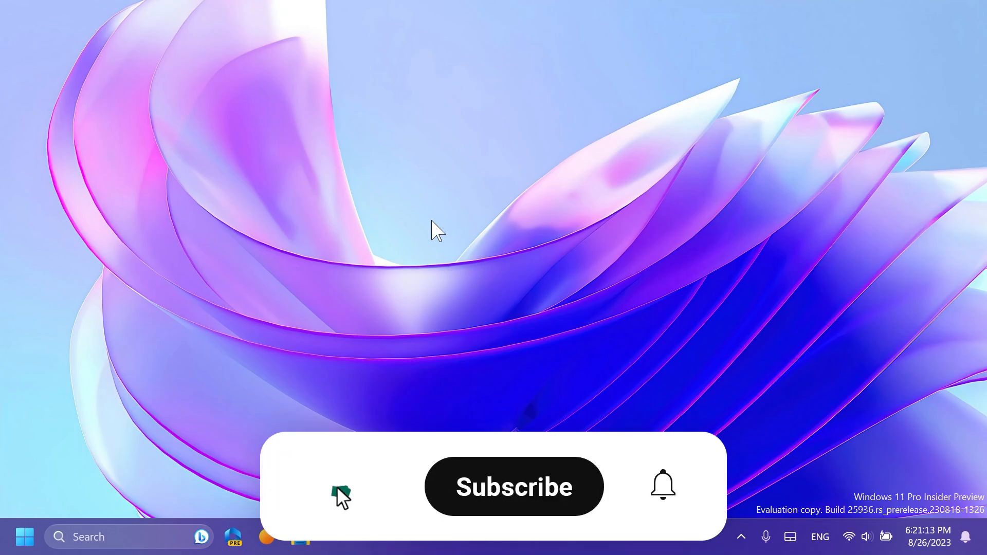
{"action": "left_click", "coordinate": [513, 486]}
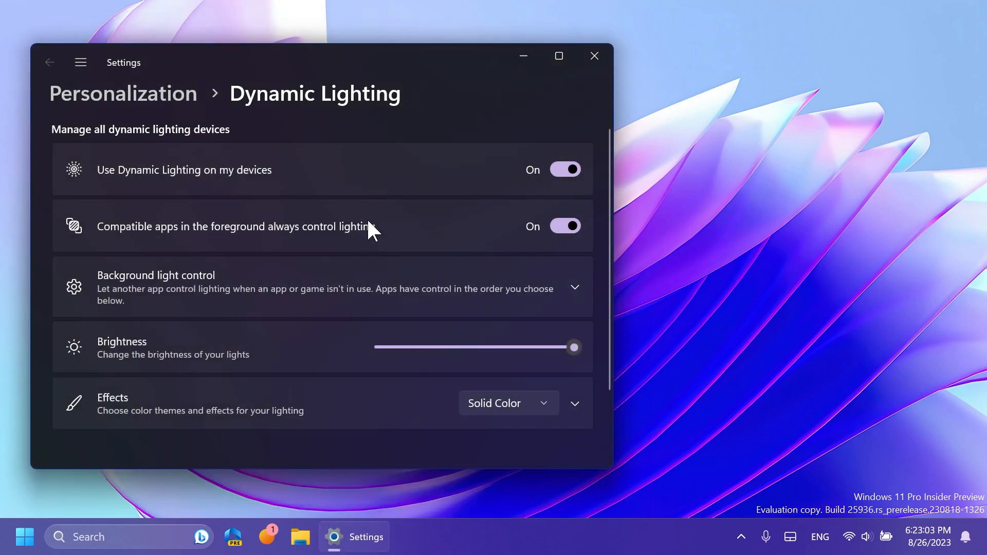
Step: Expand the lighting Effects colour options and select a custom lighting colour
{"action": "scroll", "scroll_direction": "down", "scroll_amount": 3}
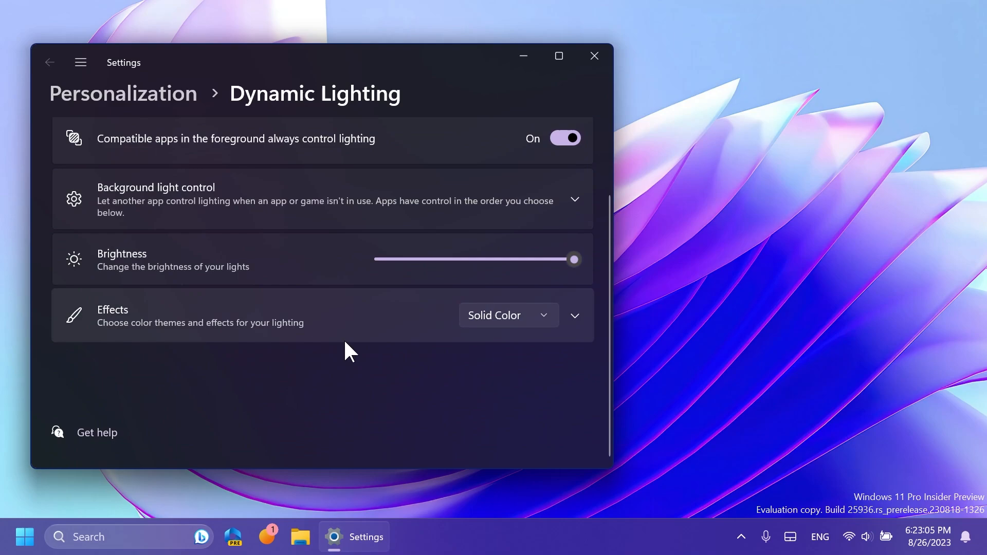
{"action": "left_click", "coordinate": [574, 316]}
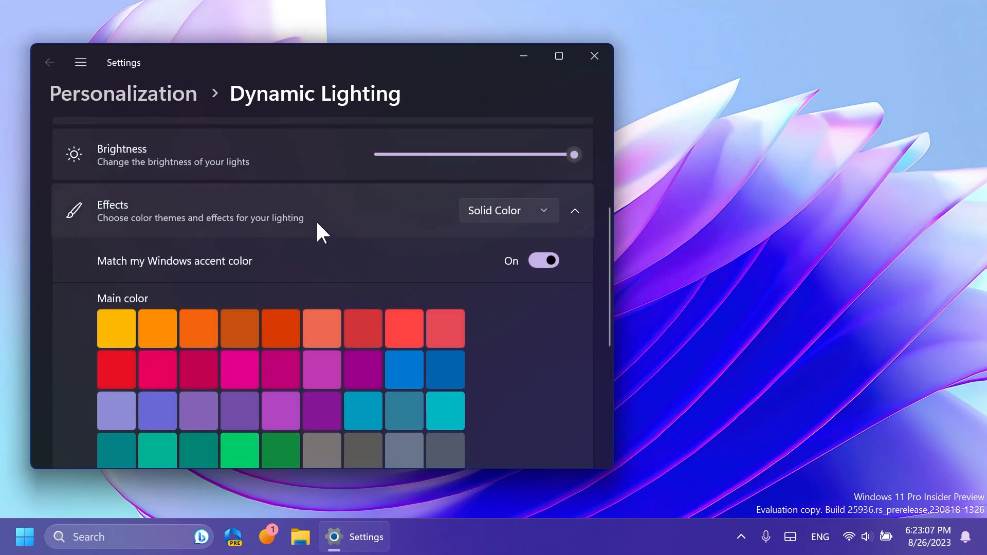
{"action": "scroll", "scroll_direction": "down", "scroll_amount": 3}
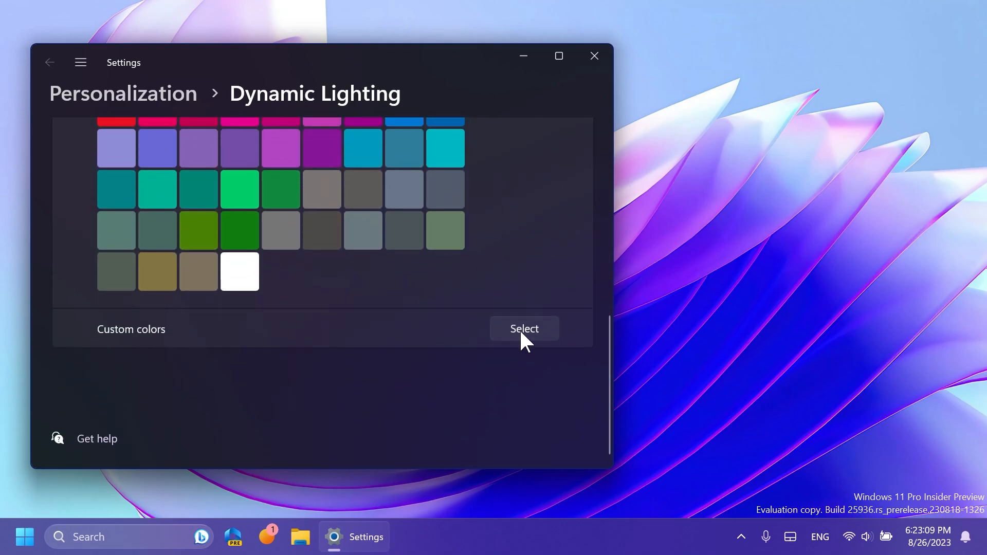
{"action": "left_click", "coordinate": [523, 329]}
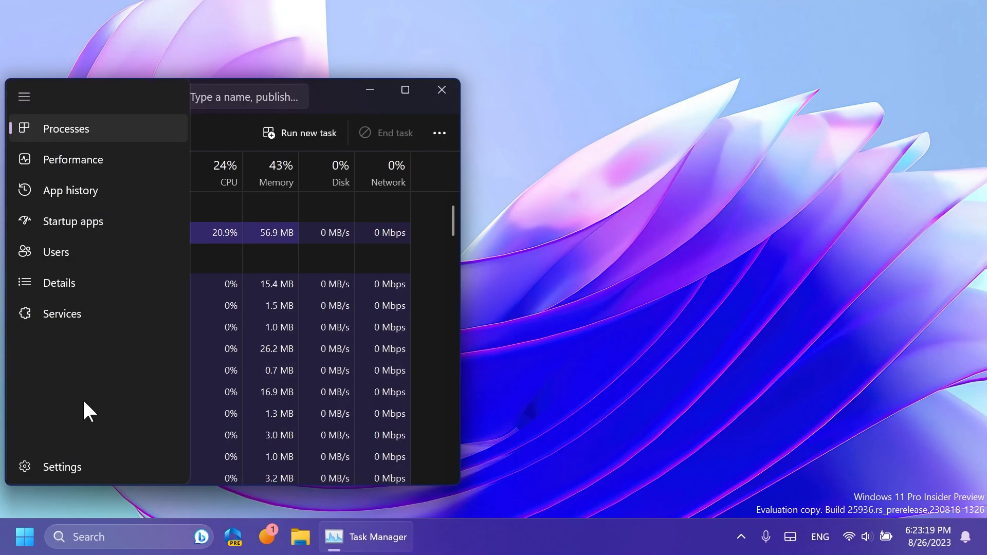
Step: Show Task Manager's own Settings page with the navigation pane expanded to page names
{"action": "left_click", "coordinate": [61, 467]}
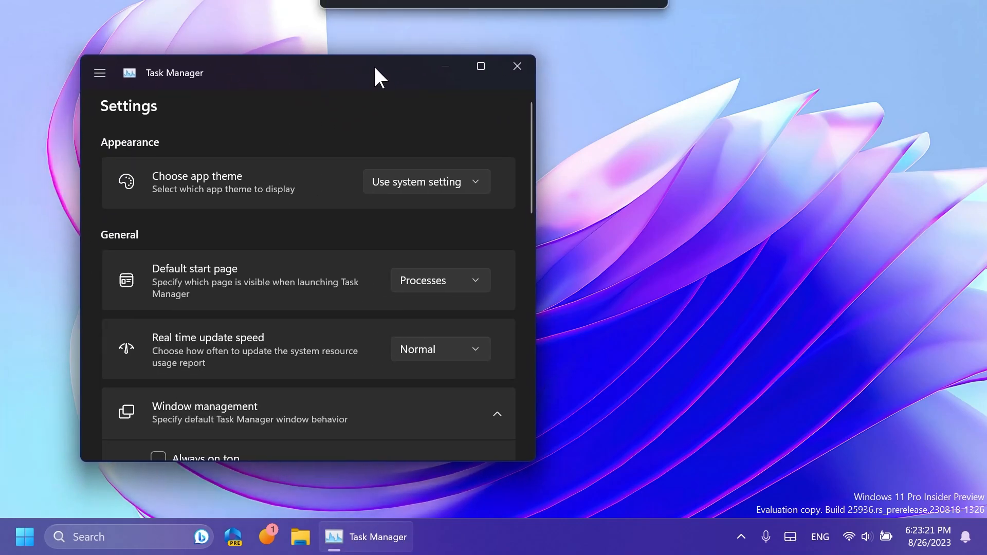
{"action": "left_click", "coordinate": [99, 72]}
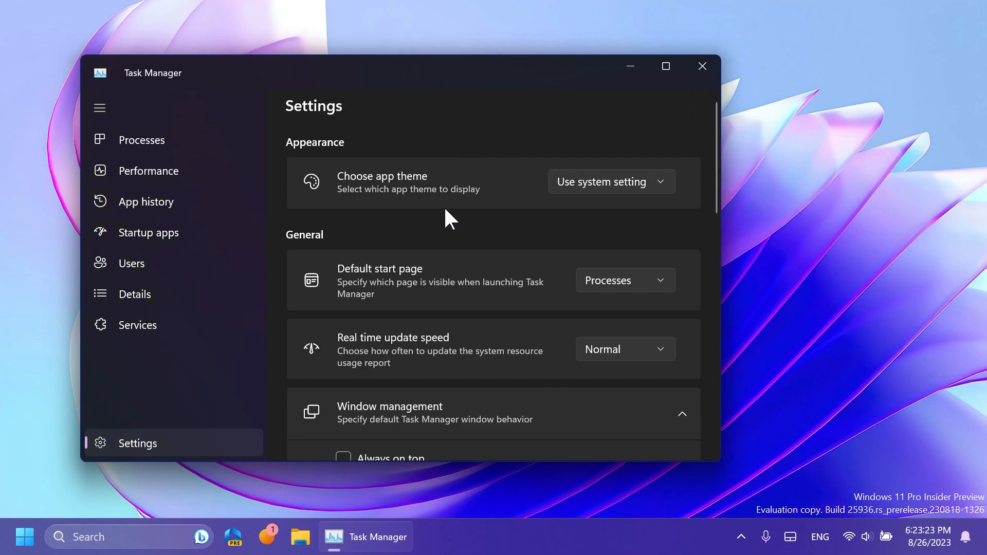
{"action": "mouse_move", "coordinate": [438, 239]}
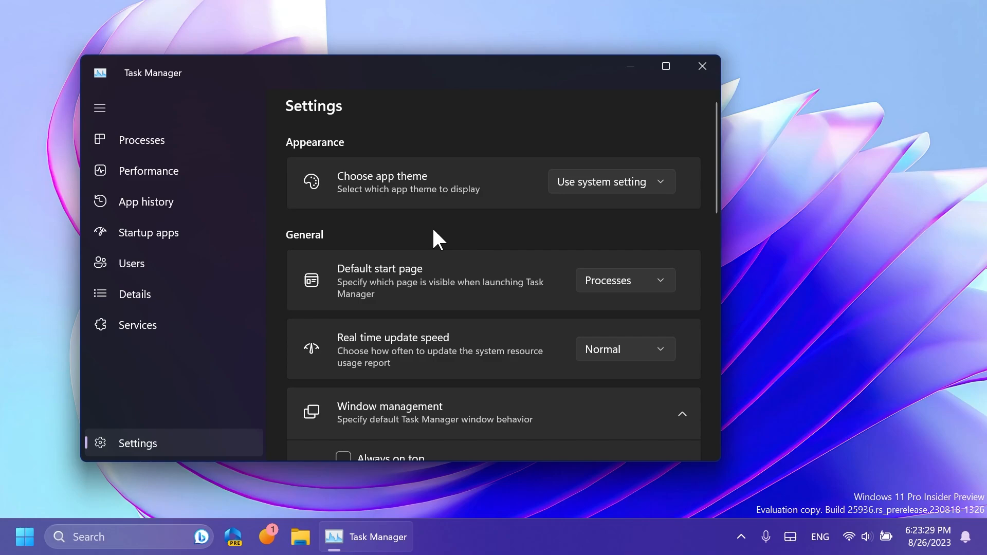
{"action": "scroll", "scroll_direction": "down", "scroll_amount": 3}
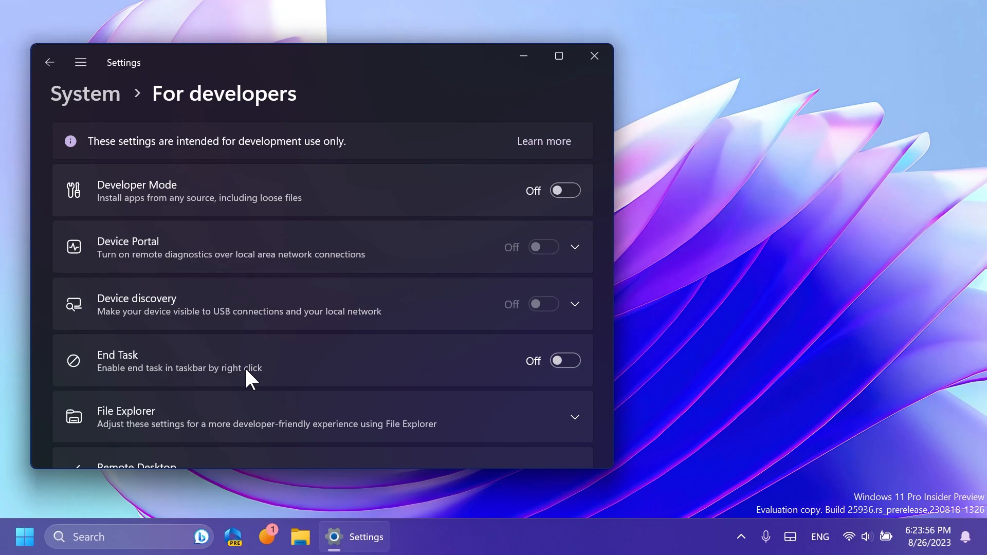
Step: Show the Optional features history listing 17 installed and uninstalled features
{"action": "left_click", "coordinate": [564, 361]}
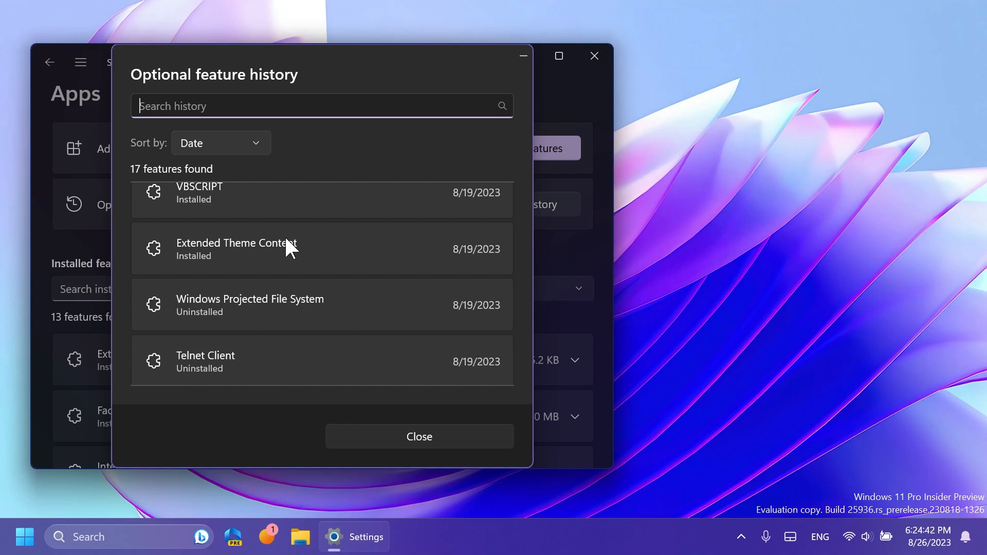
Step: Review the optional feature history down to TFTP Client and TIFF IFilter, then close it
{"action": "scroll", "scroll_direction": "down", "scroll_amount": 3}
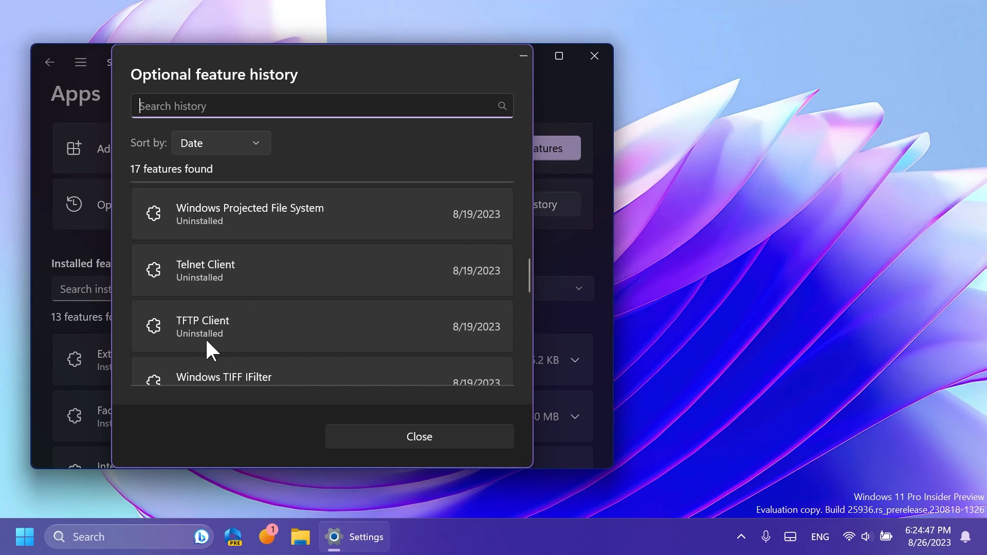
{"action": "mouse_move", "coordinate": [225, 284]}
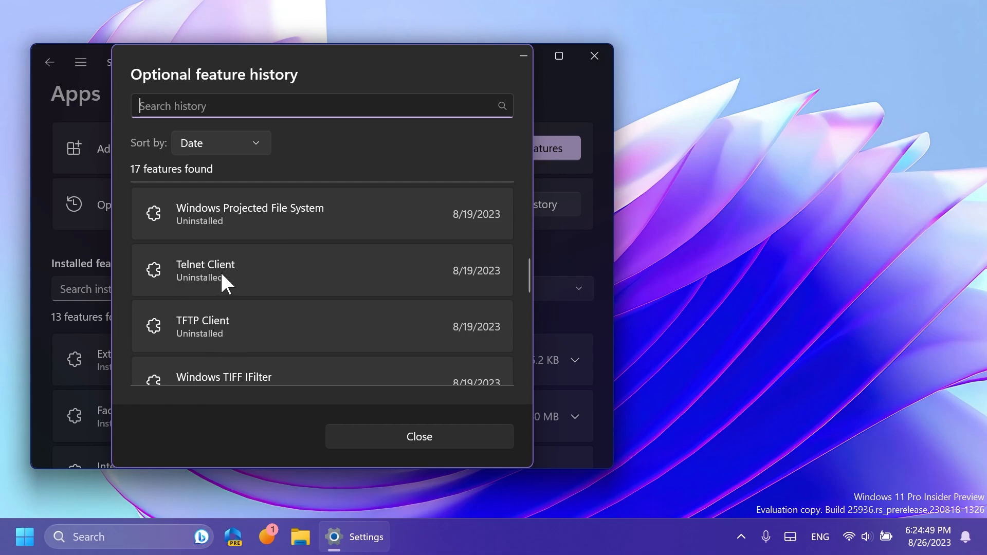
{"action": "scroll", "scroll_direction": "down", "scroll_amount": 3}
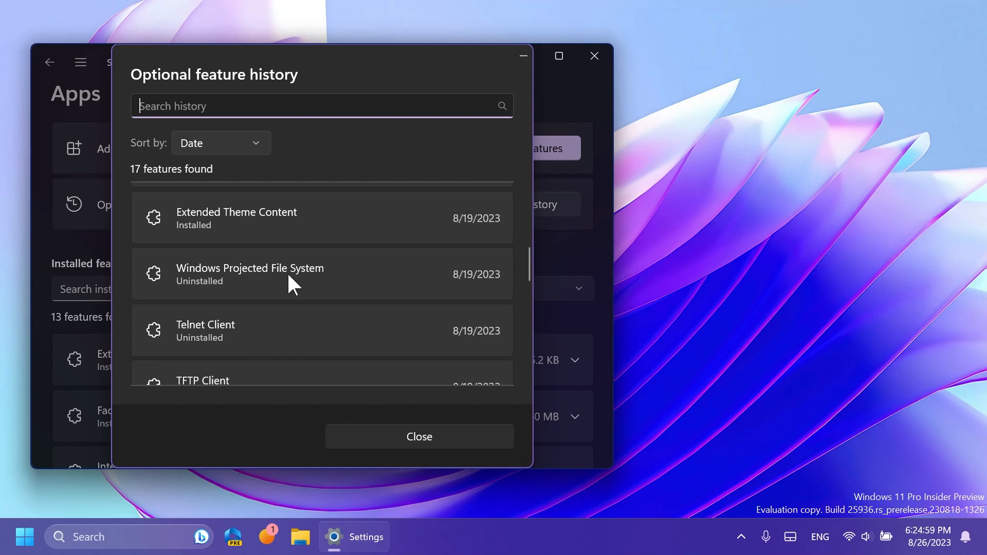
{"action": "scroll", "scroll_direction": "down", "scroll_amount": 3}
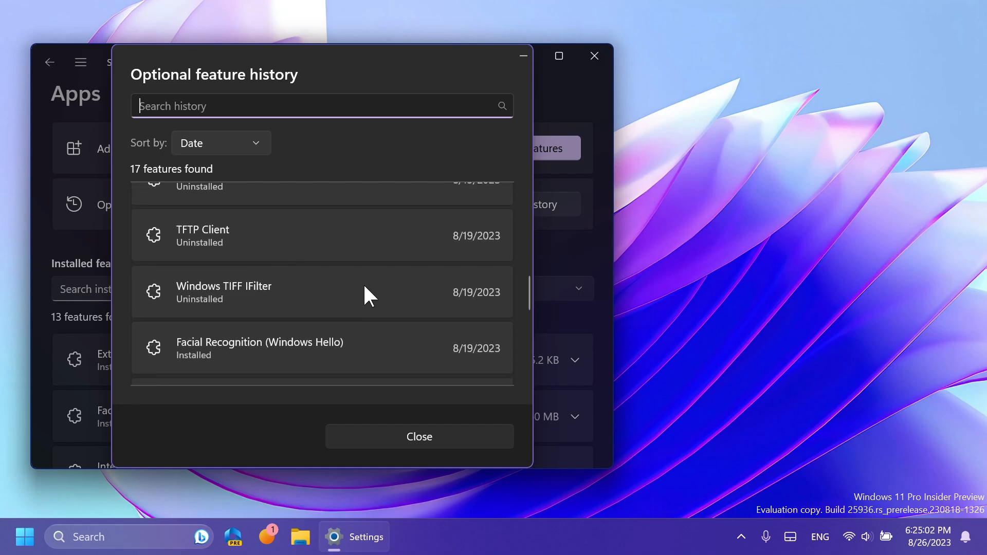
{"action": "left_click", "coordinate": [418, 436]}
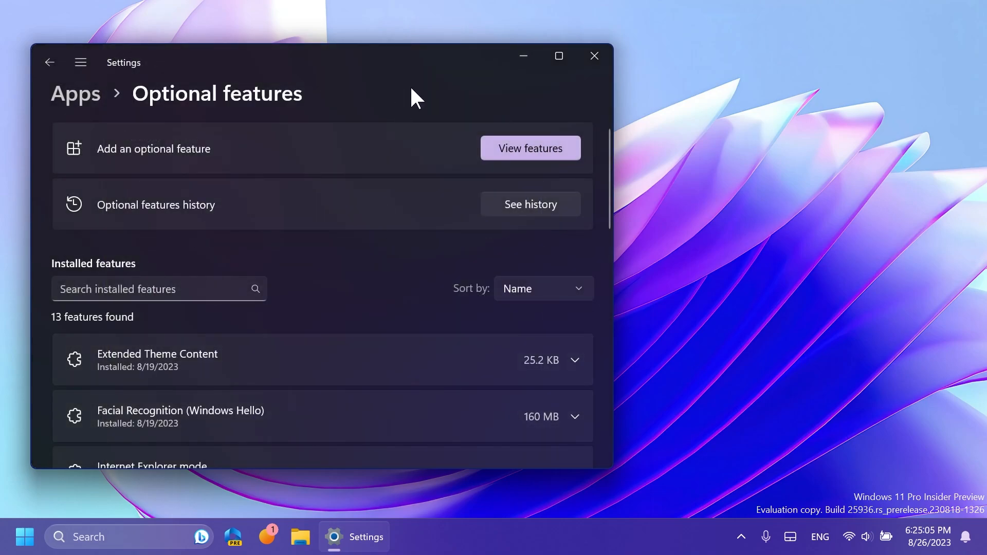